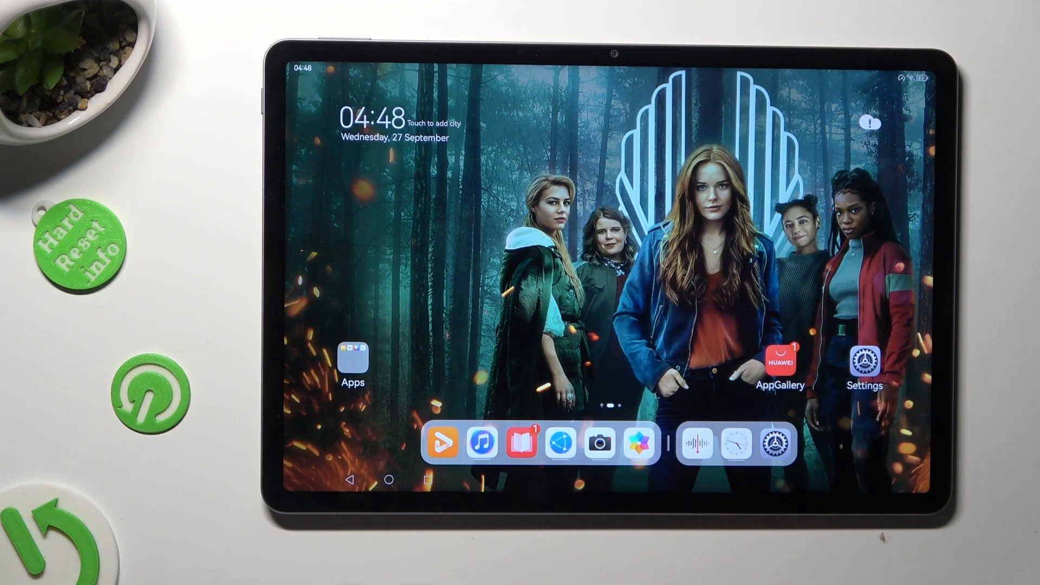
# Launch the Settings app from the home screen
pyautogui.click(865, 359)
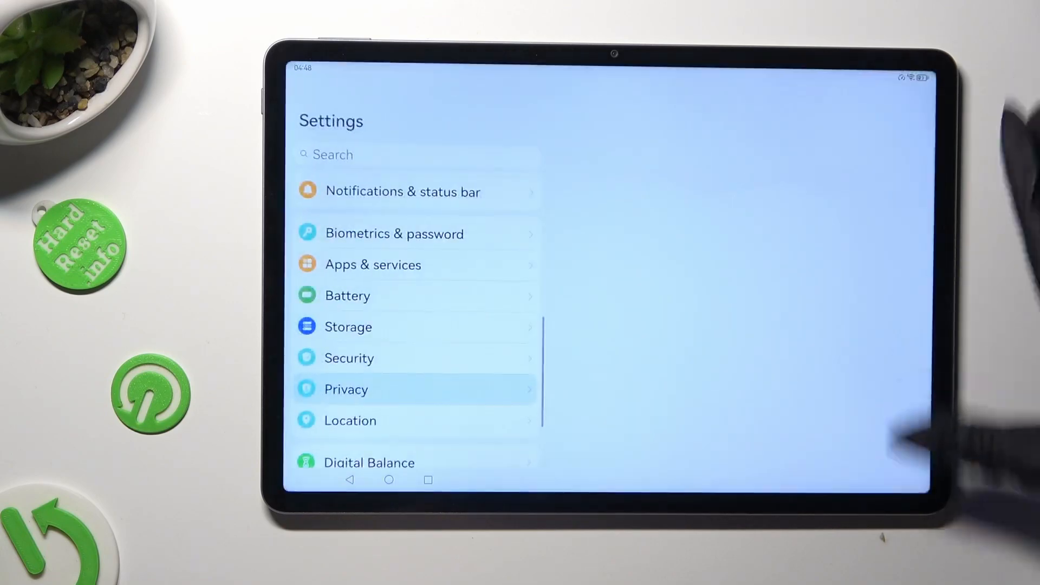
# Navigate from the Settings list into the Biometrics & password page
pyautogui.click(347, 389)
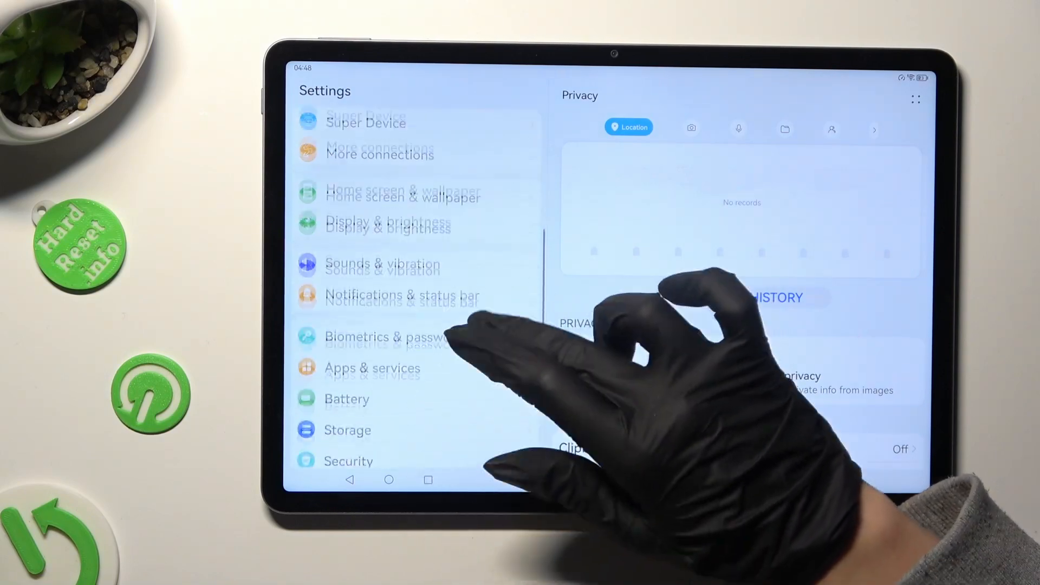
pyautogui.click(393, 337)
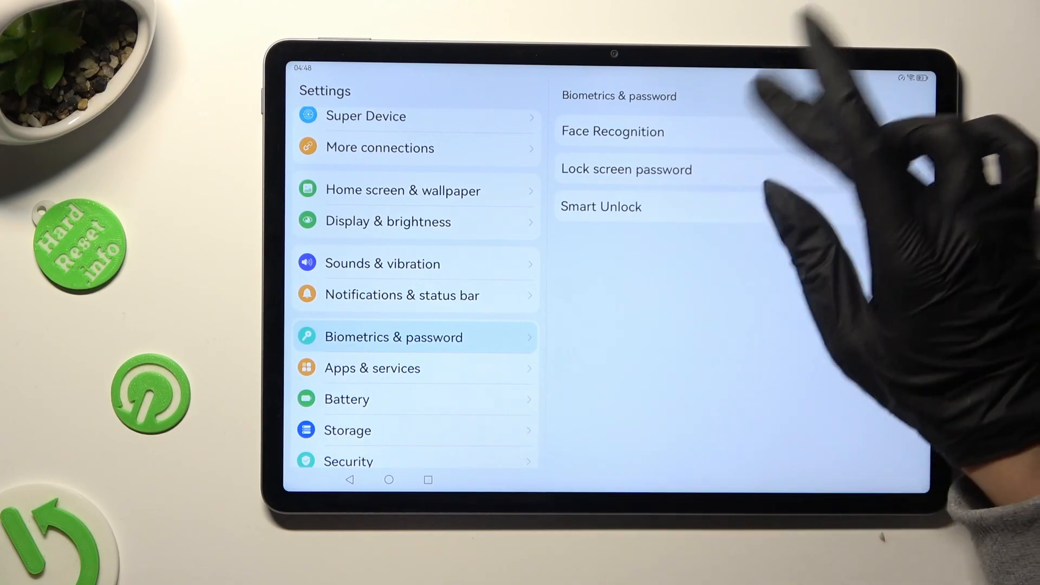
# Start Lock screen password setup and bring up the unlock method chooser
pyautogui.click(625, 169)
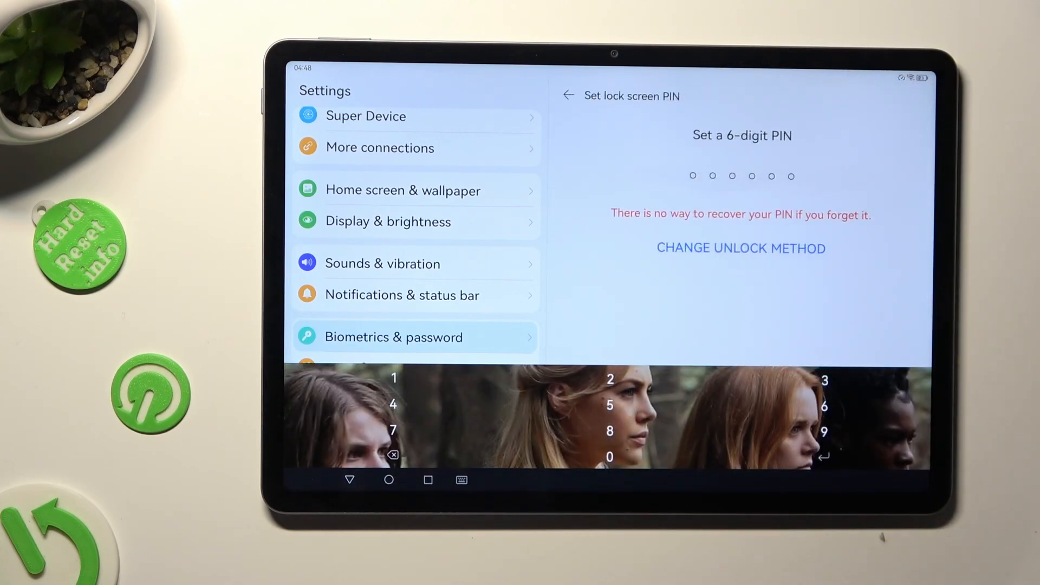
pyautogui.click(741, 248)
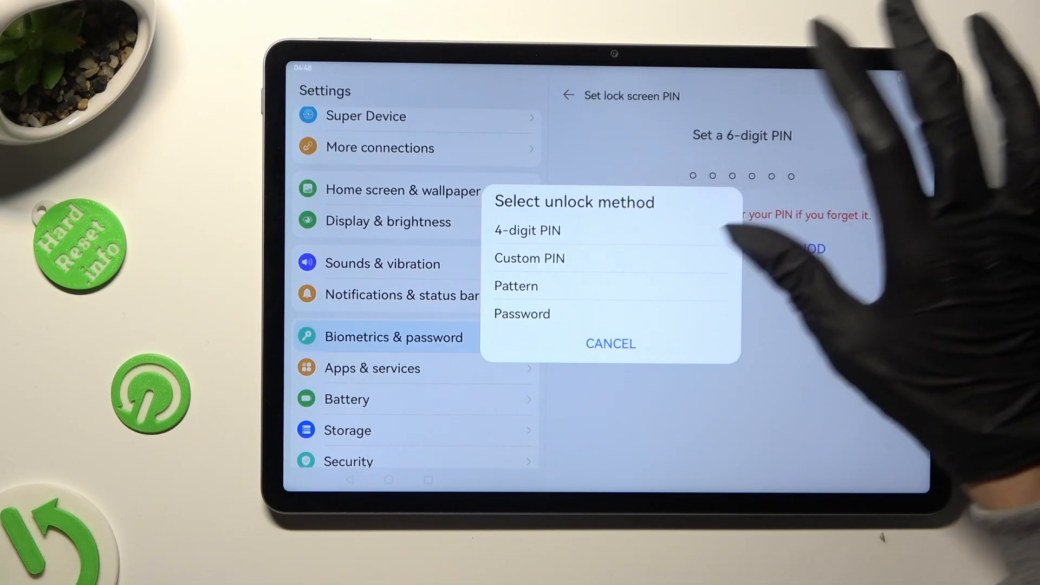
# Choose Pattern, draw the L-shaped pattern twice and confirm it as the screen lock
pyautogui.click(516, 286)
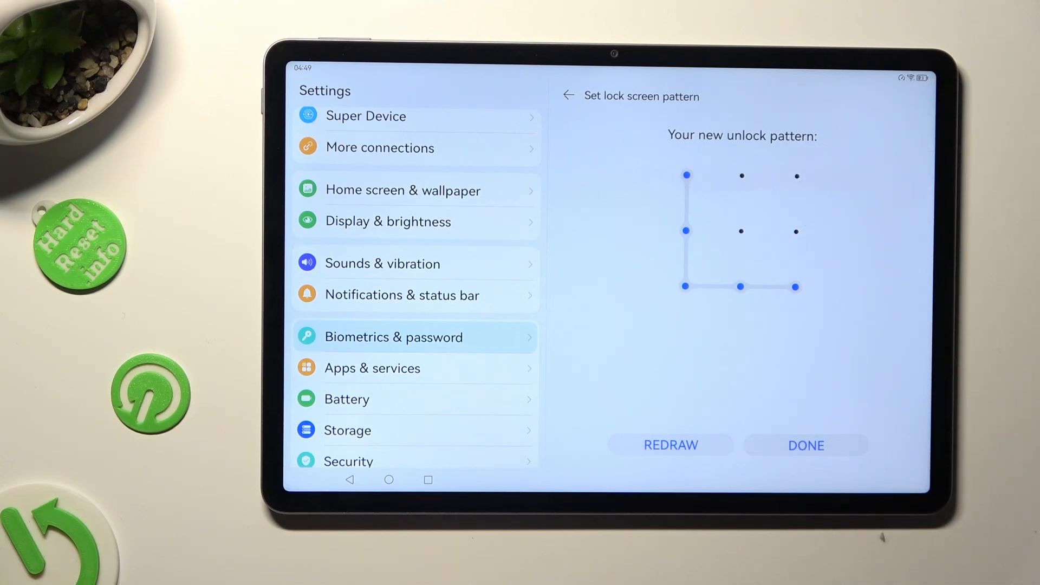
pyautogui.click(805, 446)
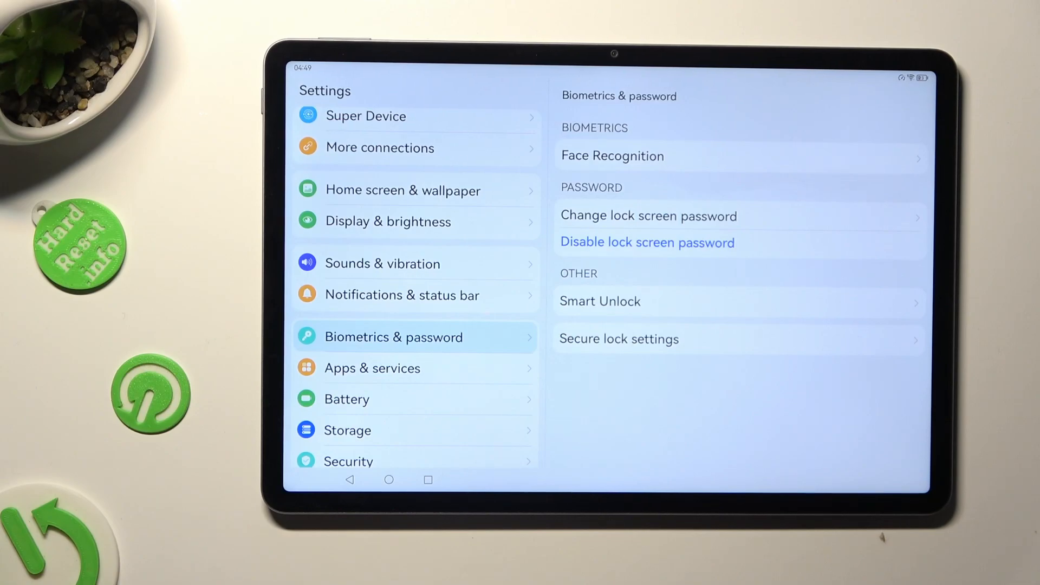